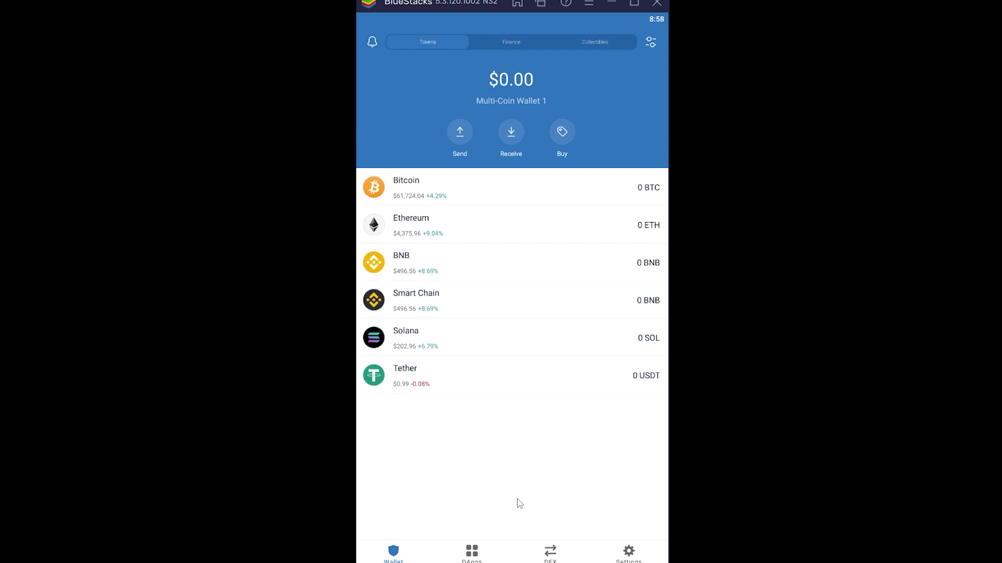
Step: Start a purchase from the wallet home, listing Bitcoin, Ethereum, BNB and other coins to buy
{"action": "left_click", "coordinate": [562, 133]}
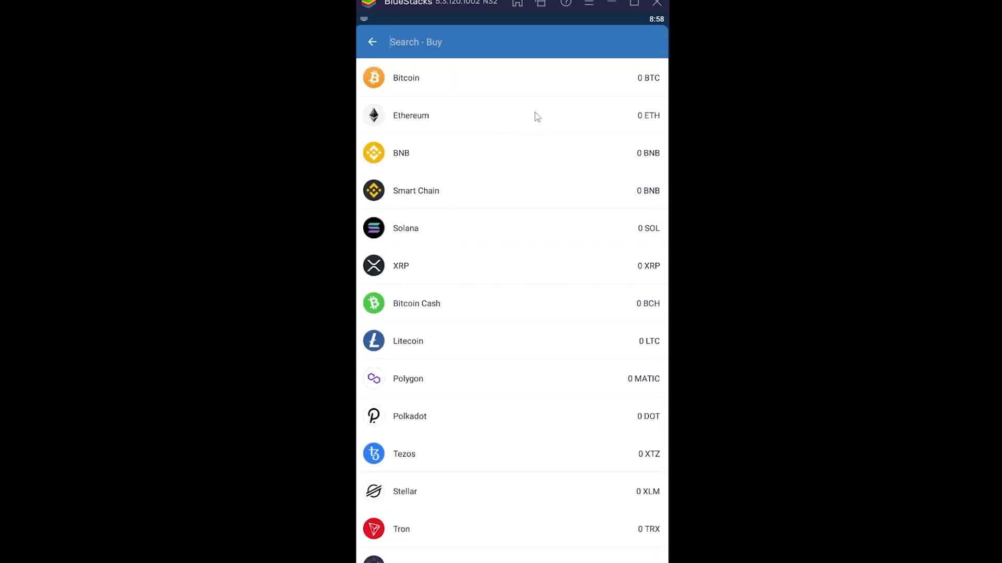
{"action": "mouse_move", "coordinate": [539, 113]}
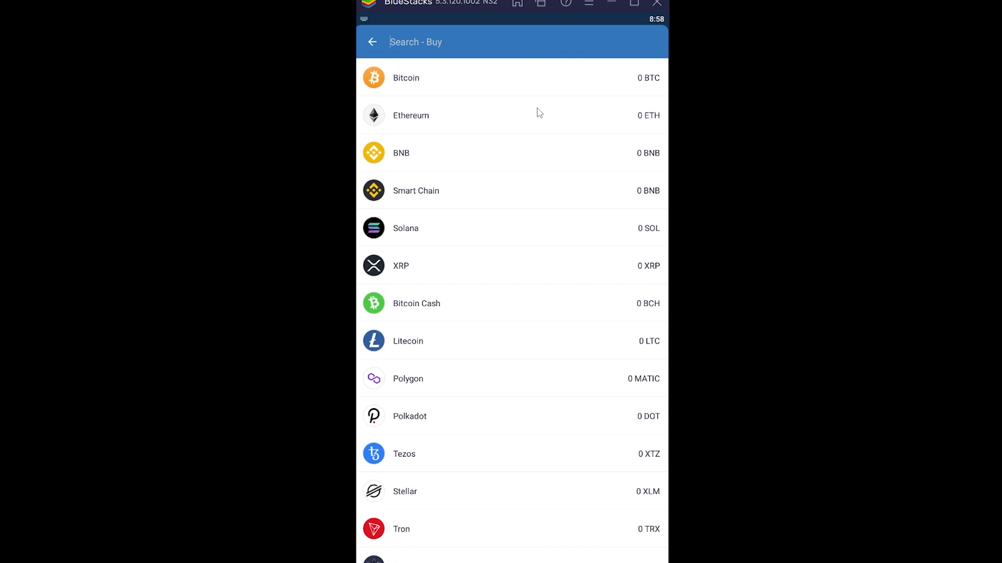
Step: Filter the buy list by 'usdt', leaving the Tether ERC20 and TRC20 options
{"action": "type", "text": "usdt"}
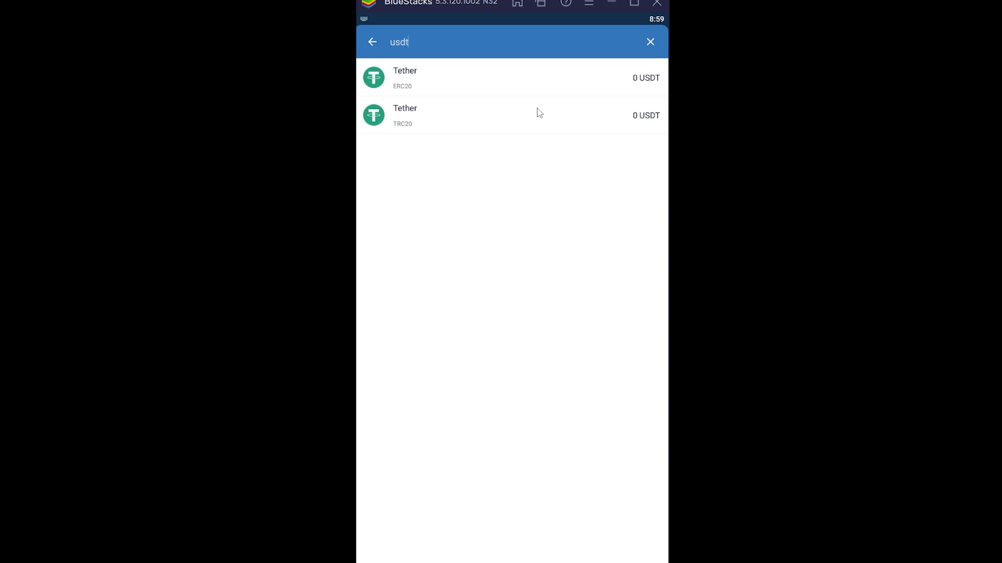
Step: Choose Tether (TRC20) and enter $150, worth about 139.65 USDT via Simplex
{"action": "left_click", "coordinate": [511, 116]}
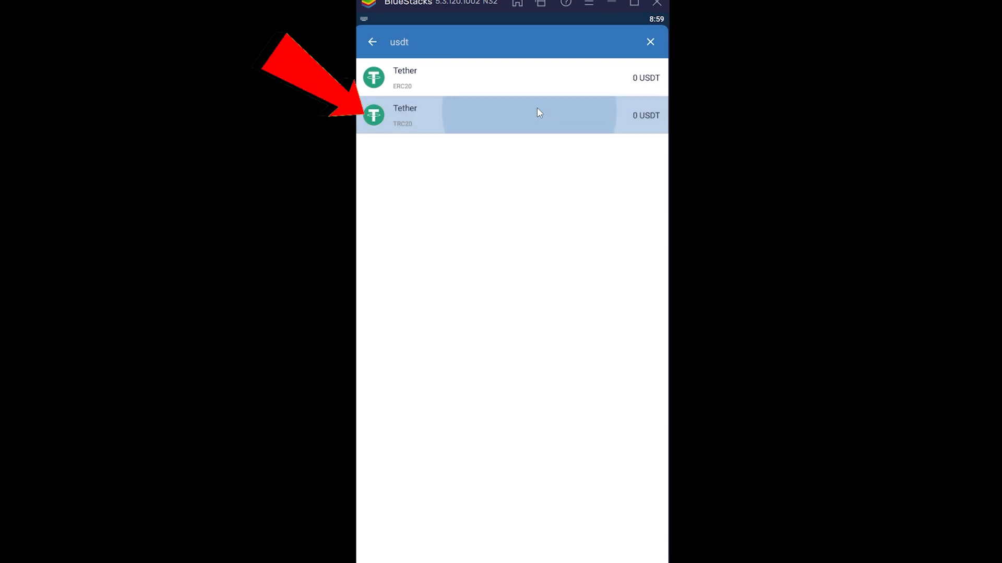
{"action": "left_click", "coordinate": [511, 116]}
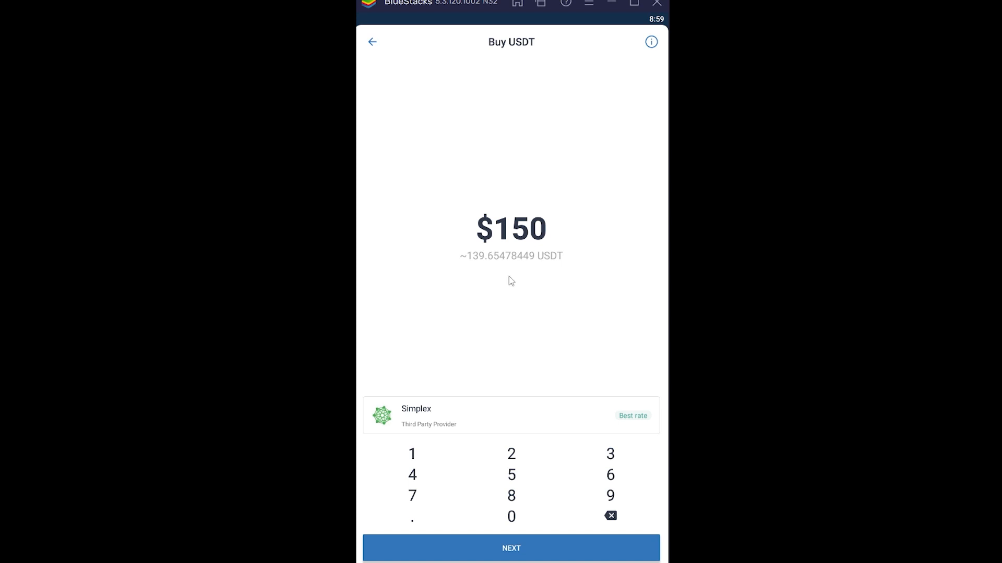
{"action": "mouse_move", "coordinate": [569, 209]}
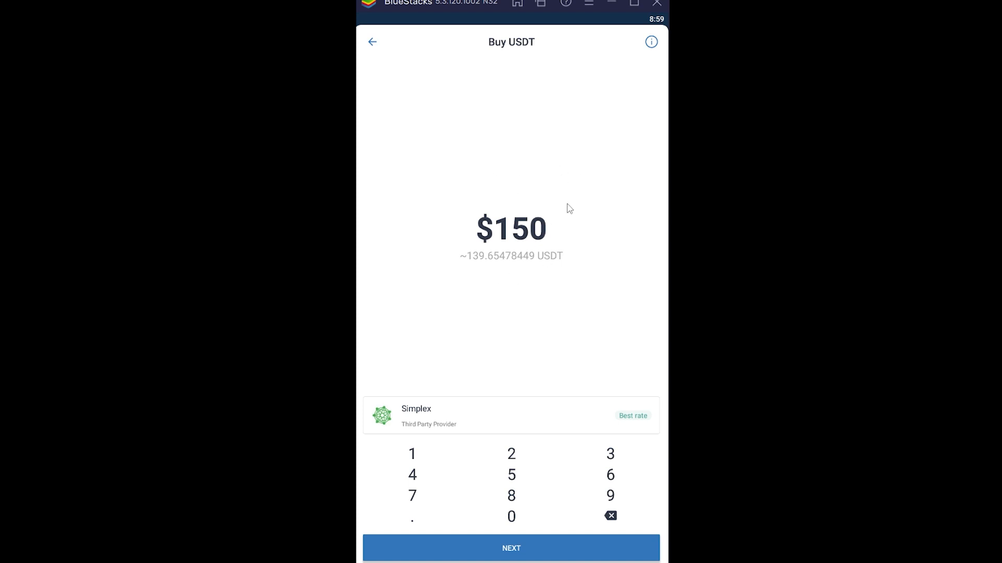
{"action": "mouse_move", "coordinate": [543, 312]}
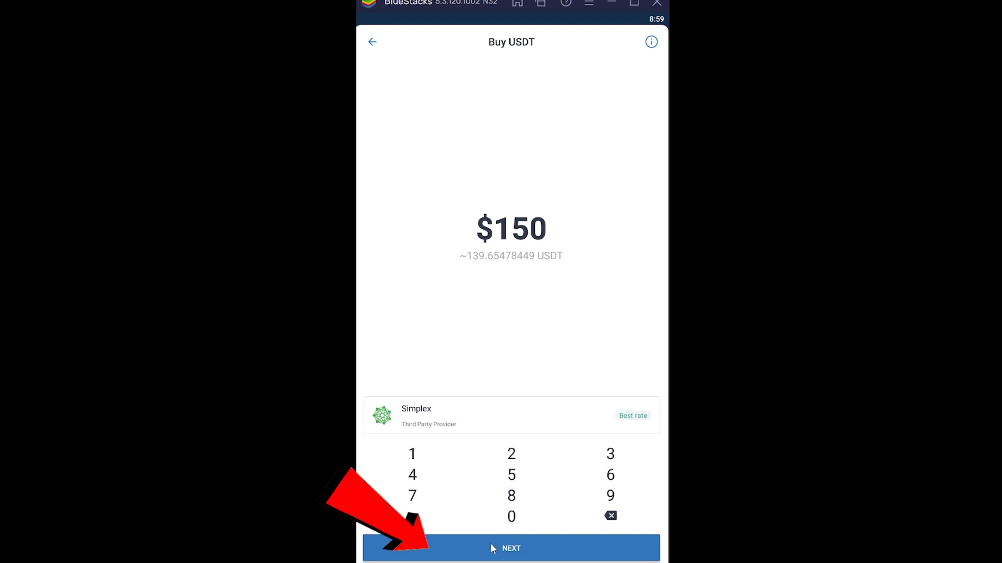
Step: Proceed to Simplex Checkout for 150 USD (~139.65 USDT-TRC20) and reveal the empty card form
{"action": "left_click", "coordinate": [510, 548]}
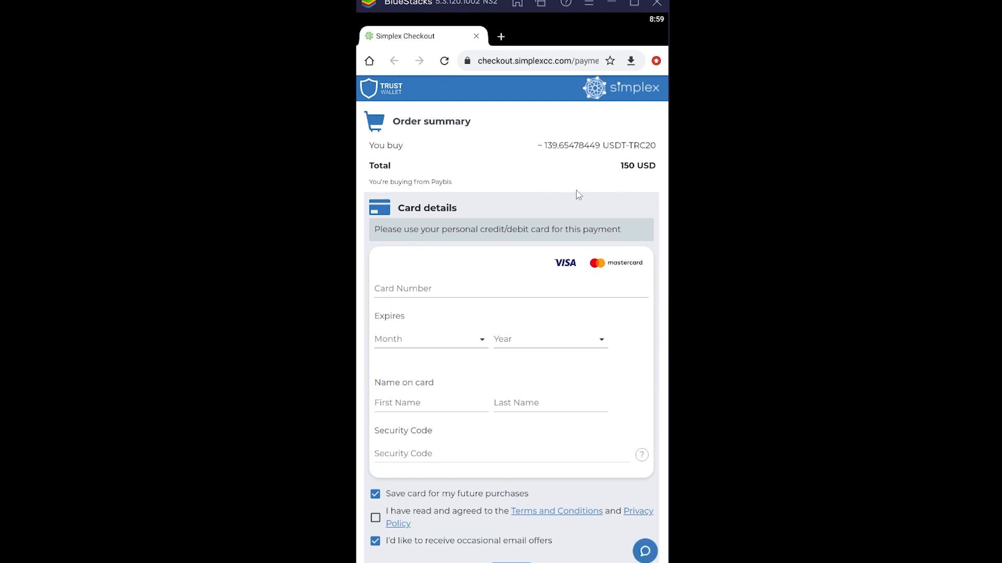
{"action": "scroll", "scroll_direction": "down", "scroll_amount": 3}
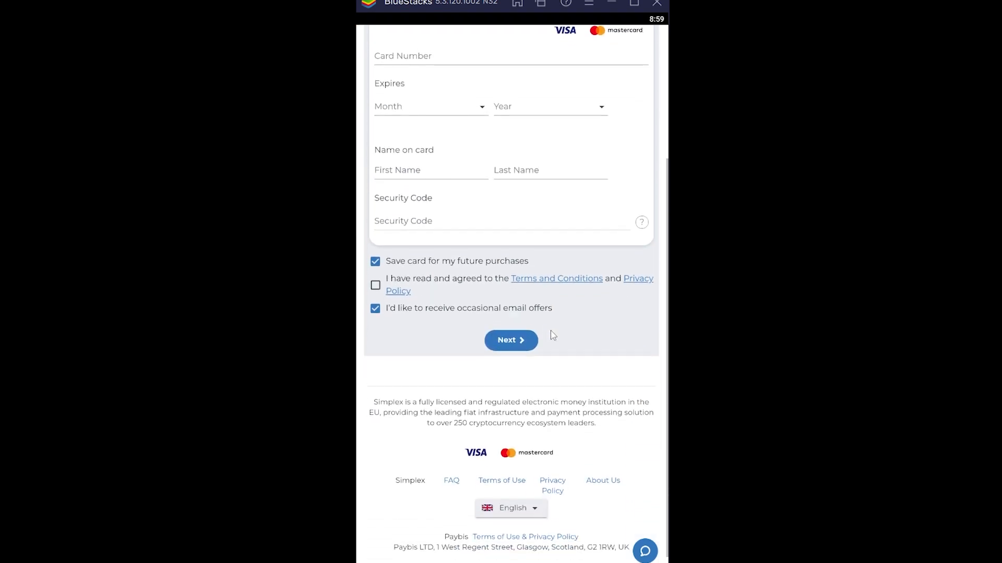